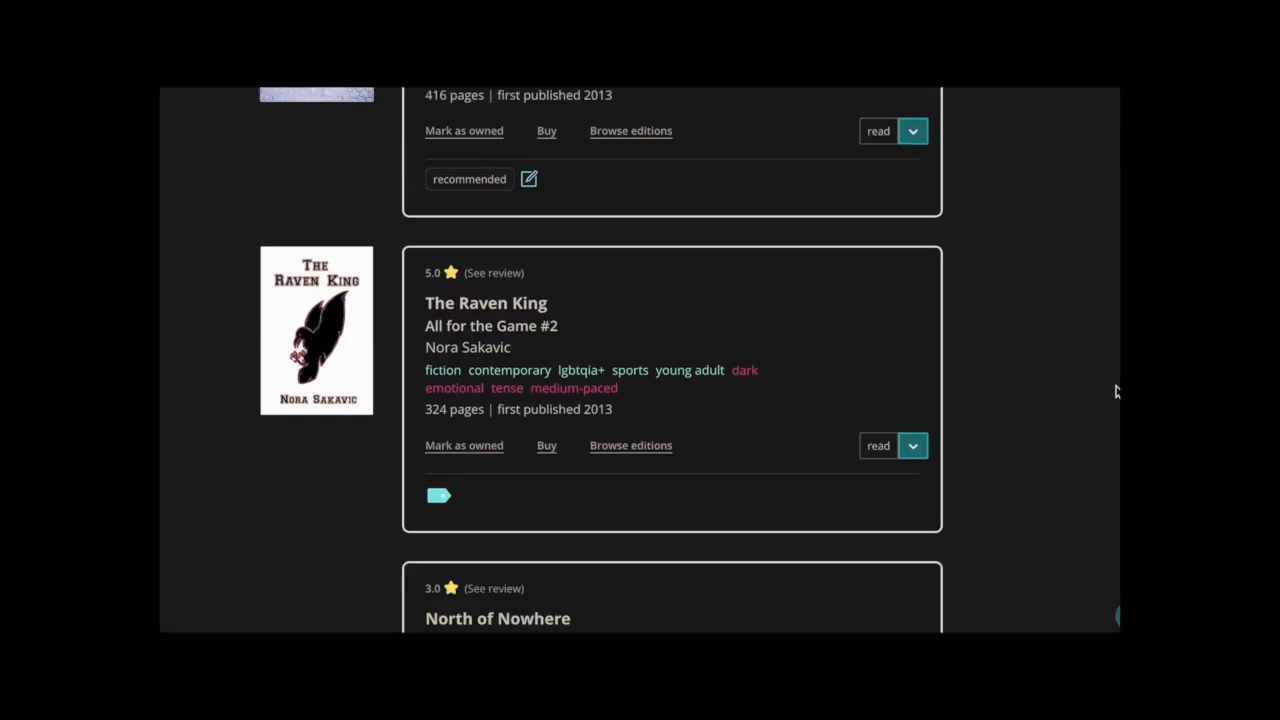
pyautogui.scroll(-3)
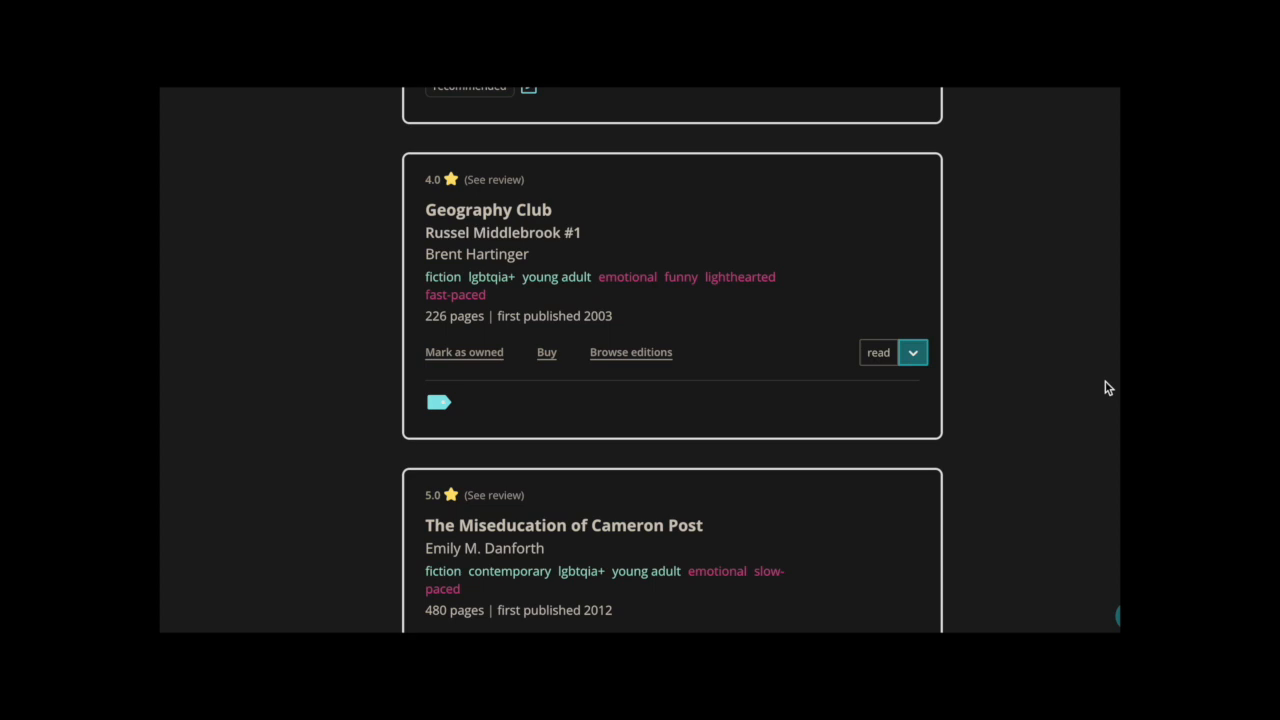
pyautogui.scroll(-3)
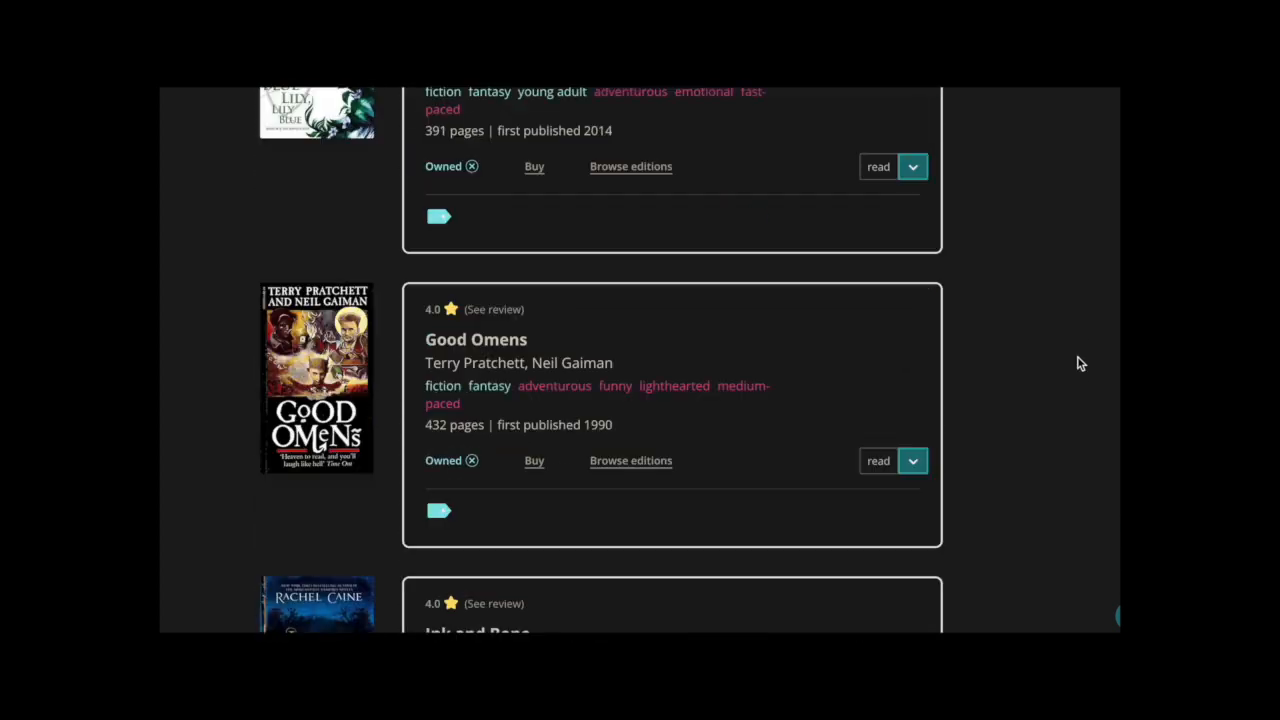